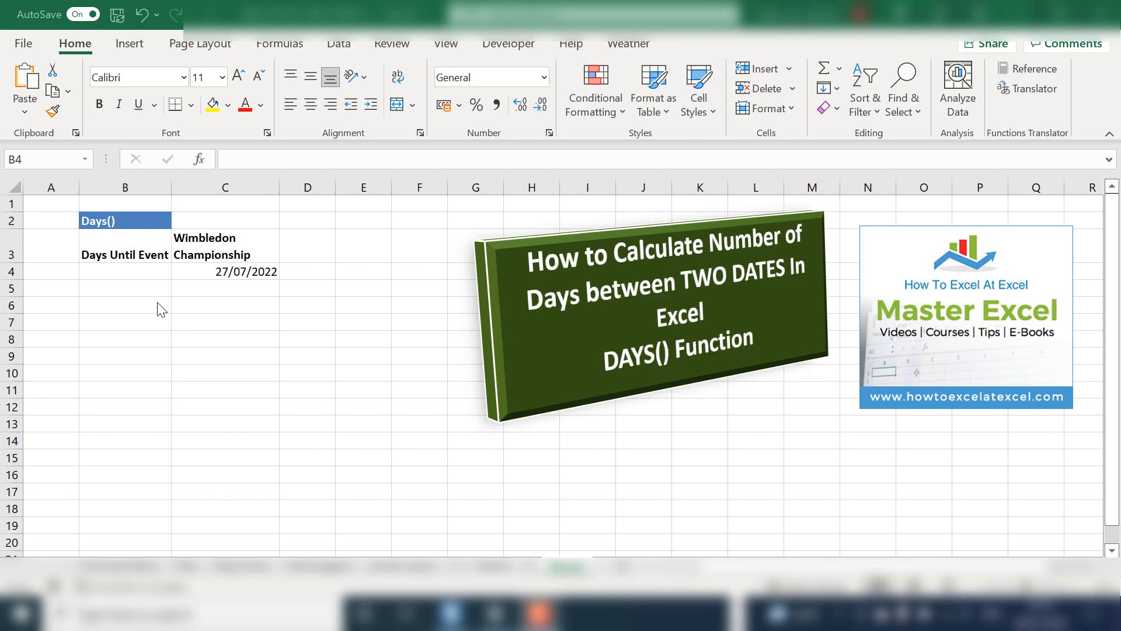
# Step: Look up the DAYS function and its End_date argument in the Insert Function dialog, then cancel
pyautogui.click(125, 322)
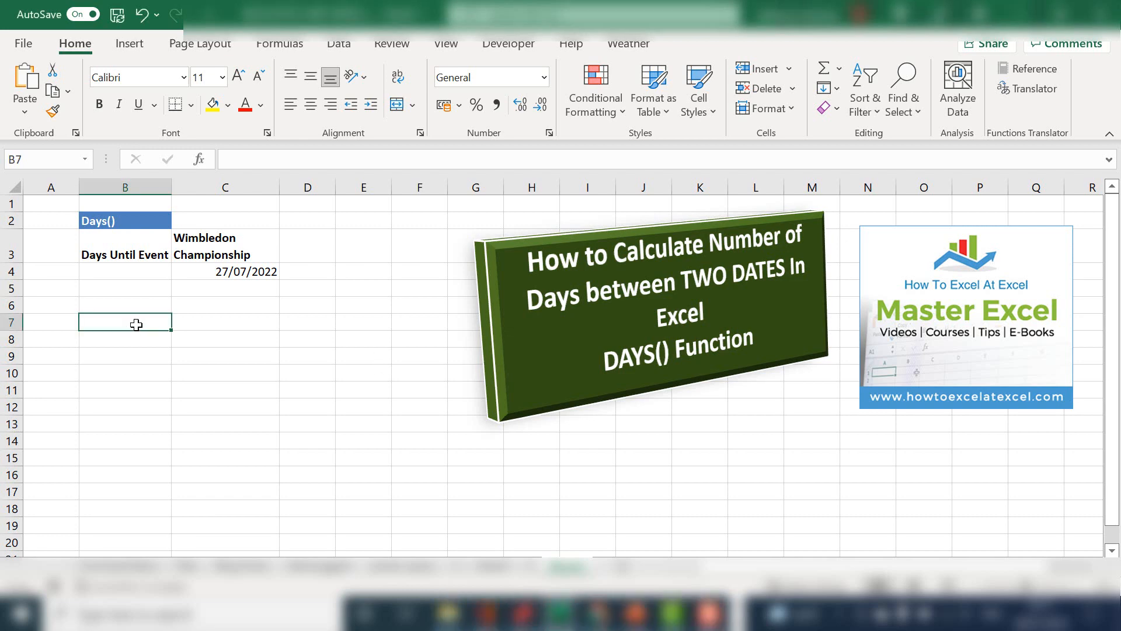
pyautogui.moveTo(224, 187)
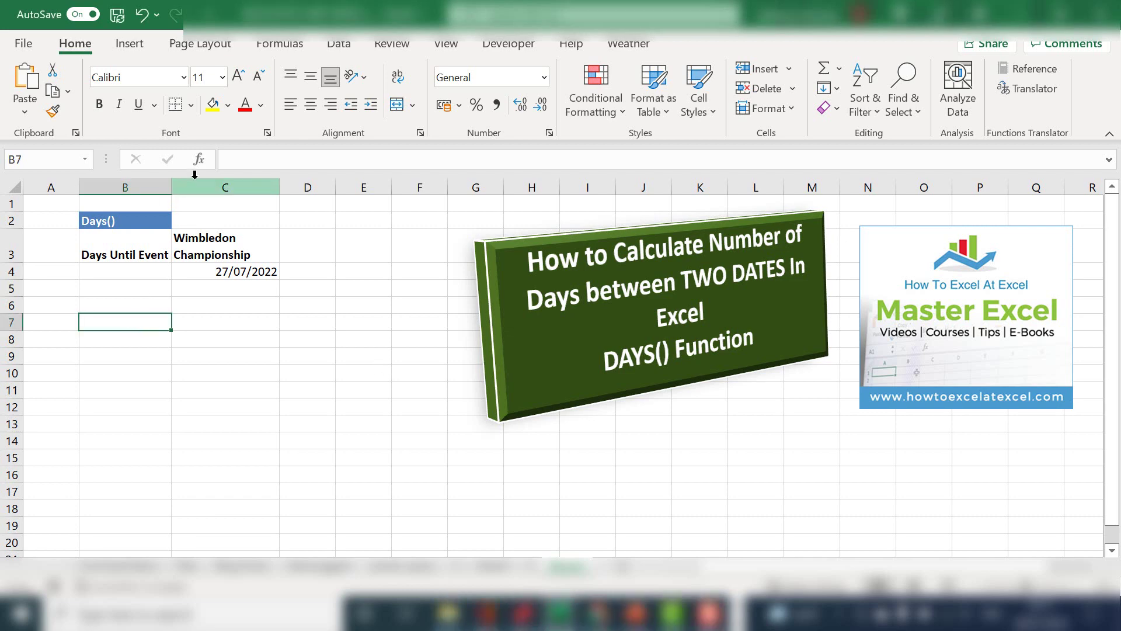
pyautogui.click(199, 159)
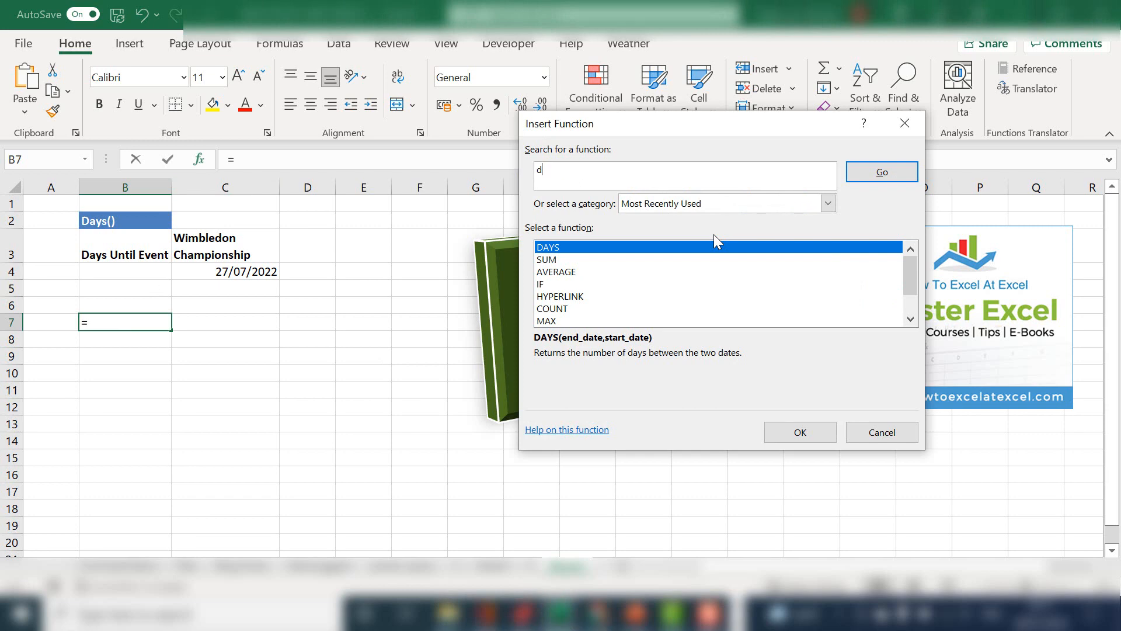
pyautogui.click(799, 433)
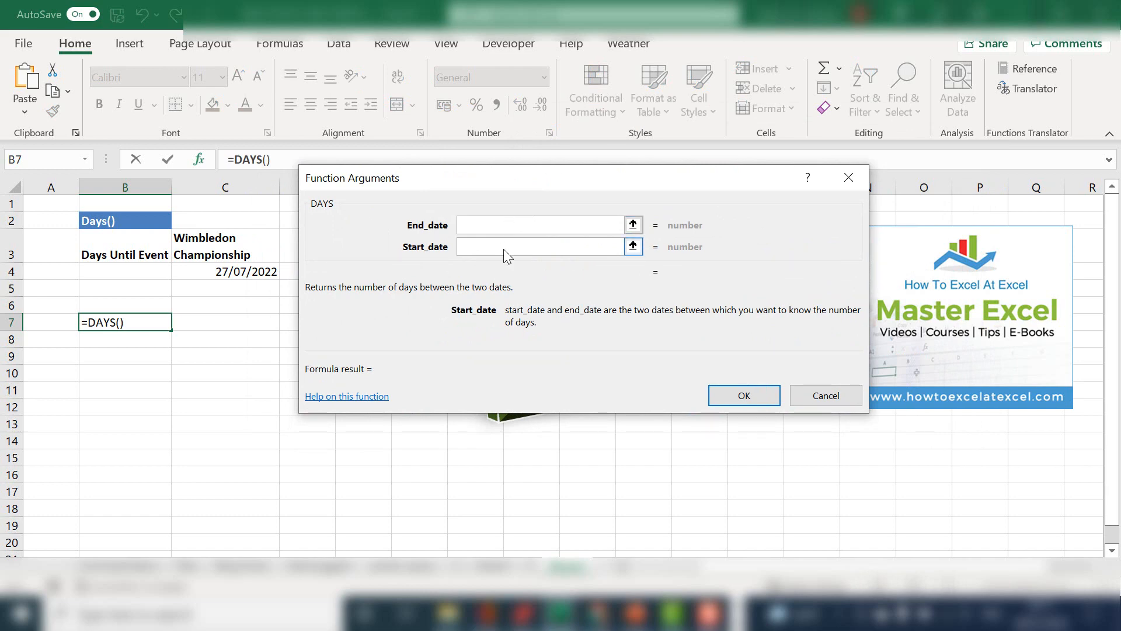
pyautogui.click(541, 224)
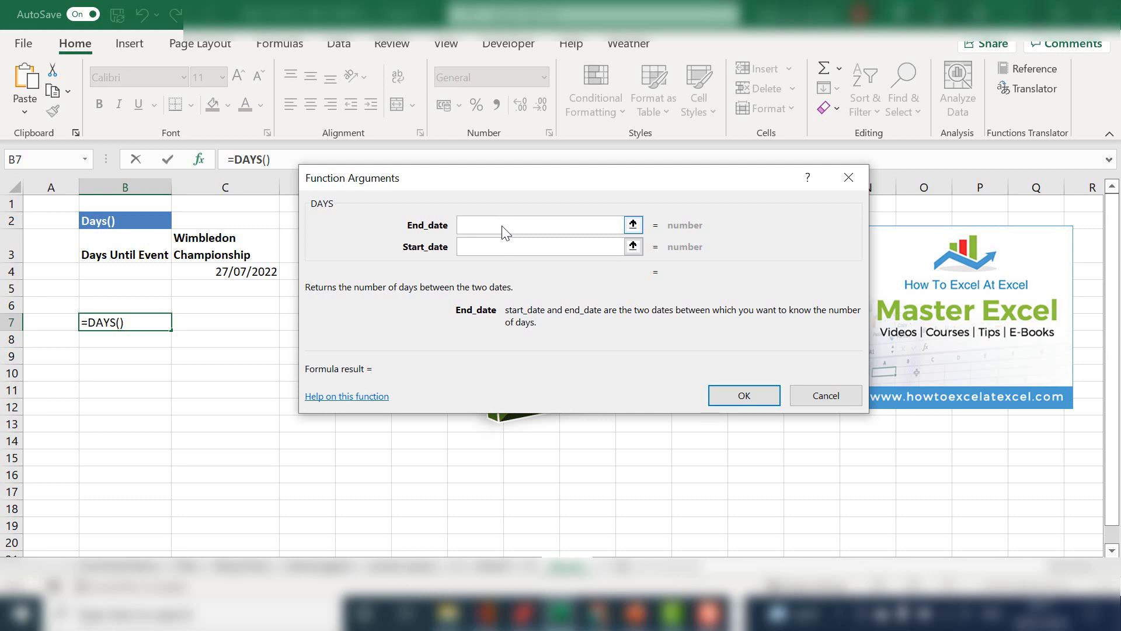
pyautogui.click(540, 224)
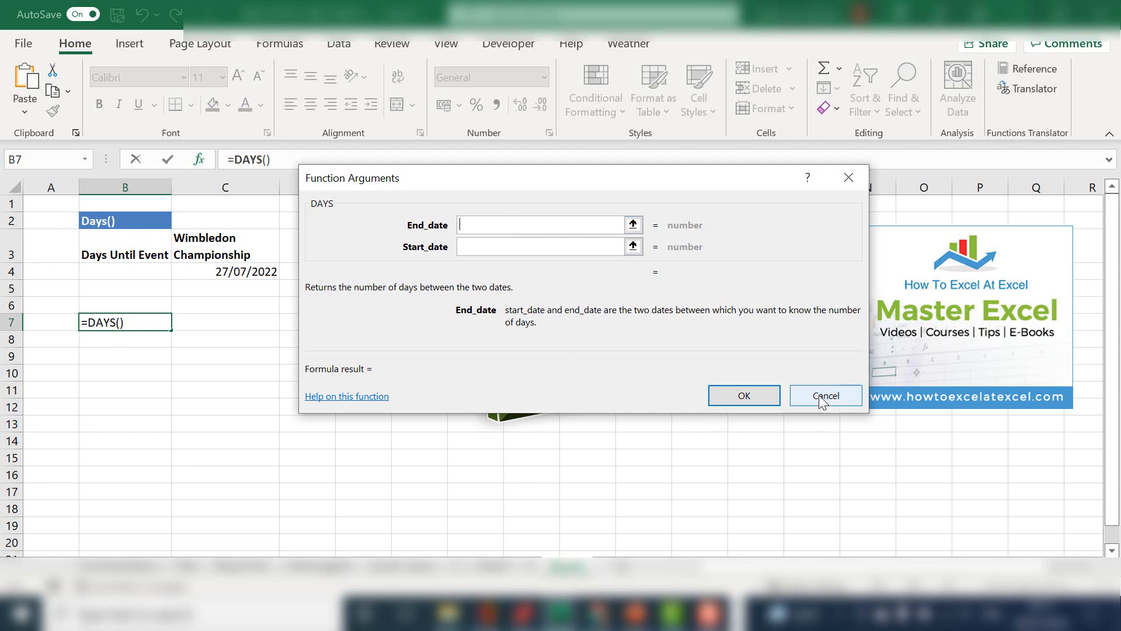
pyautogui.click(824, 396)
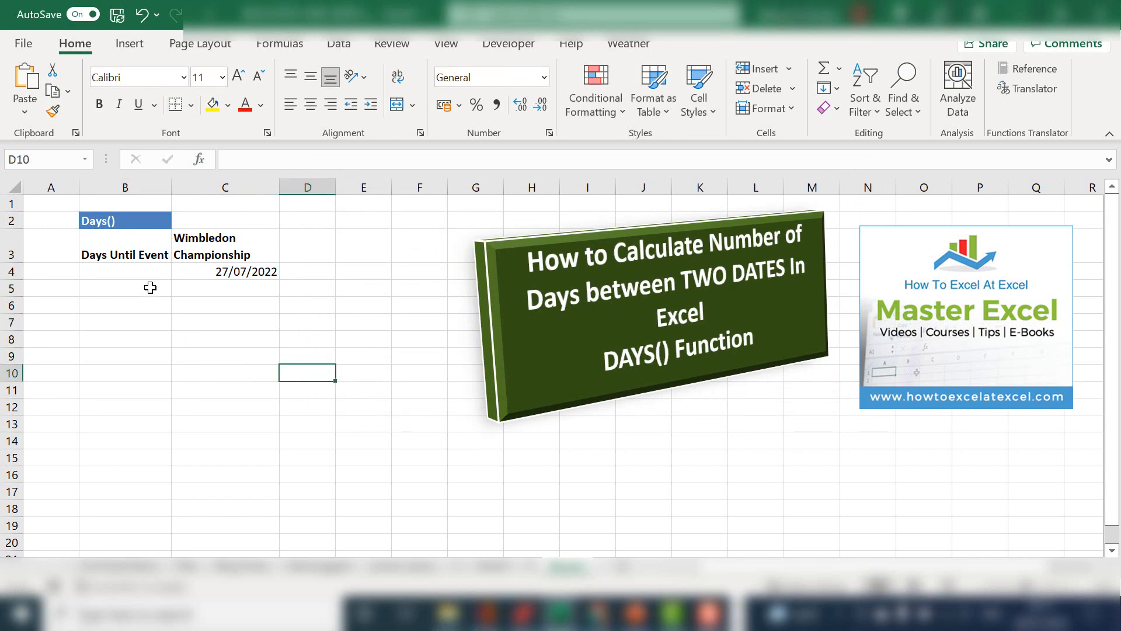
# Step: Enter =DAYS(C4,TODAY()) in B4 to get 178 days until the Wimbledon date
pyautogui.click(125, 272)
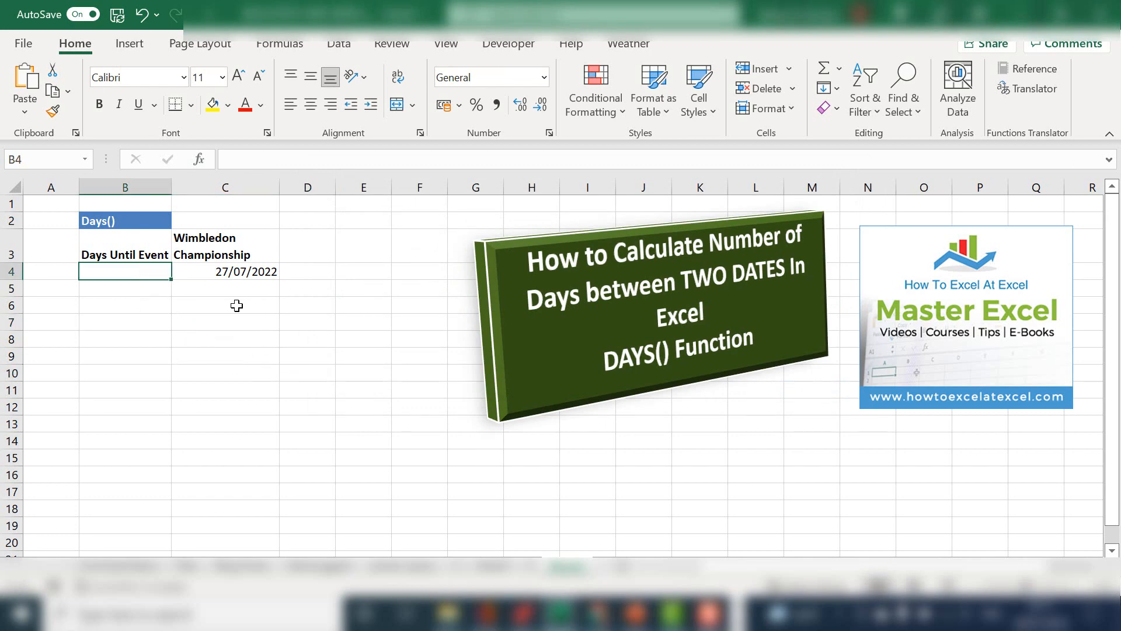
pyautogui.click(224, 271)
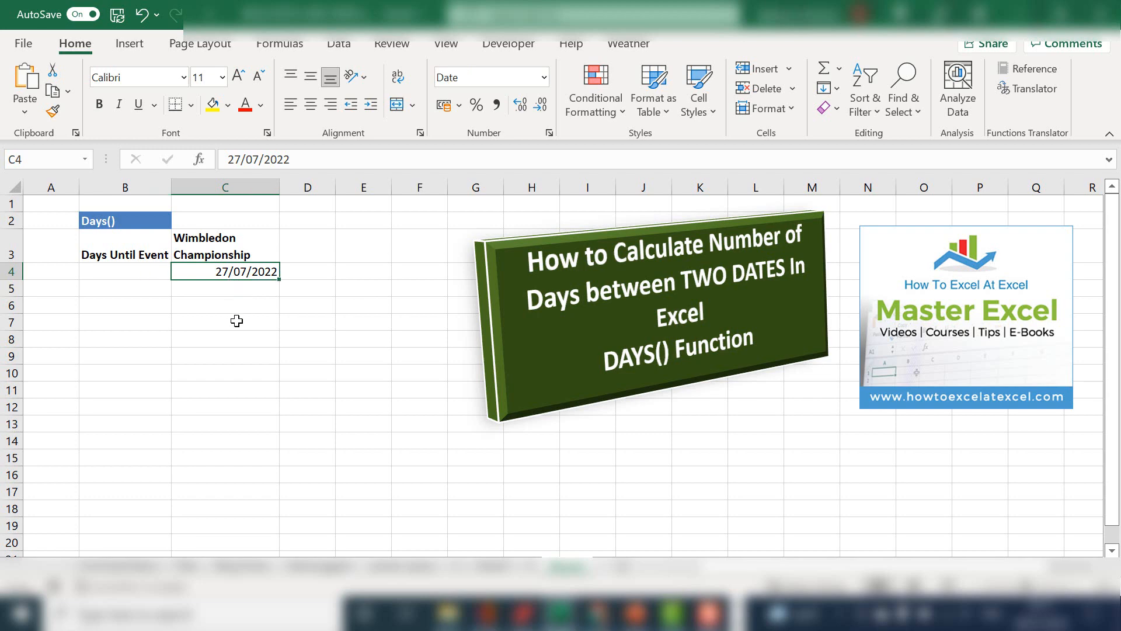
pyautogui.moveTo(120, 272)
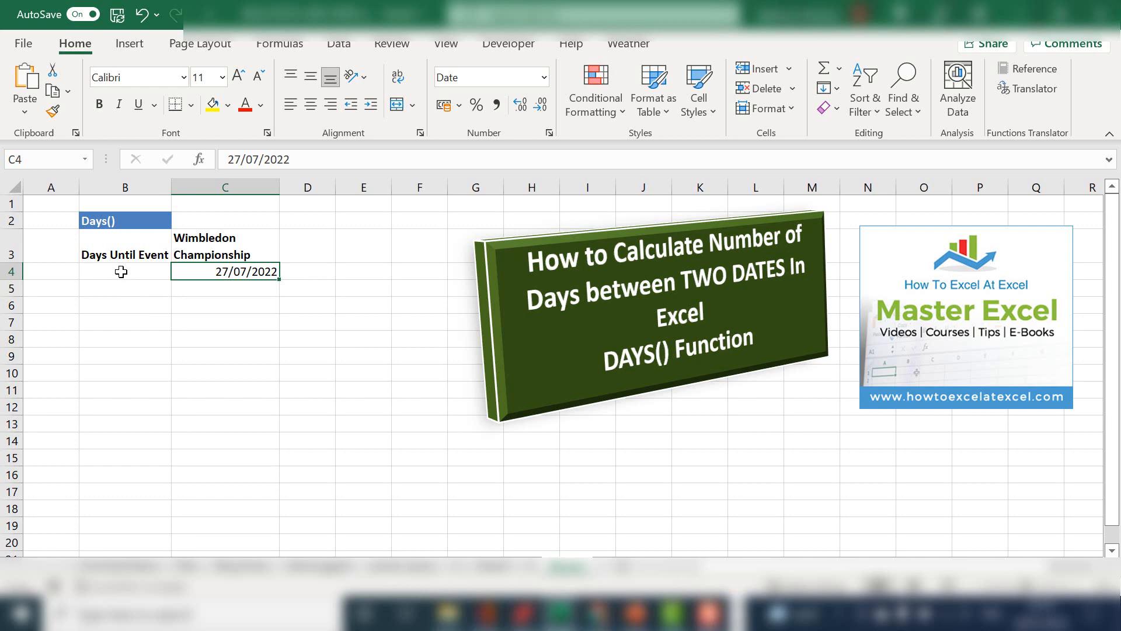
pyautogui.click(125, 273)
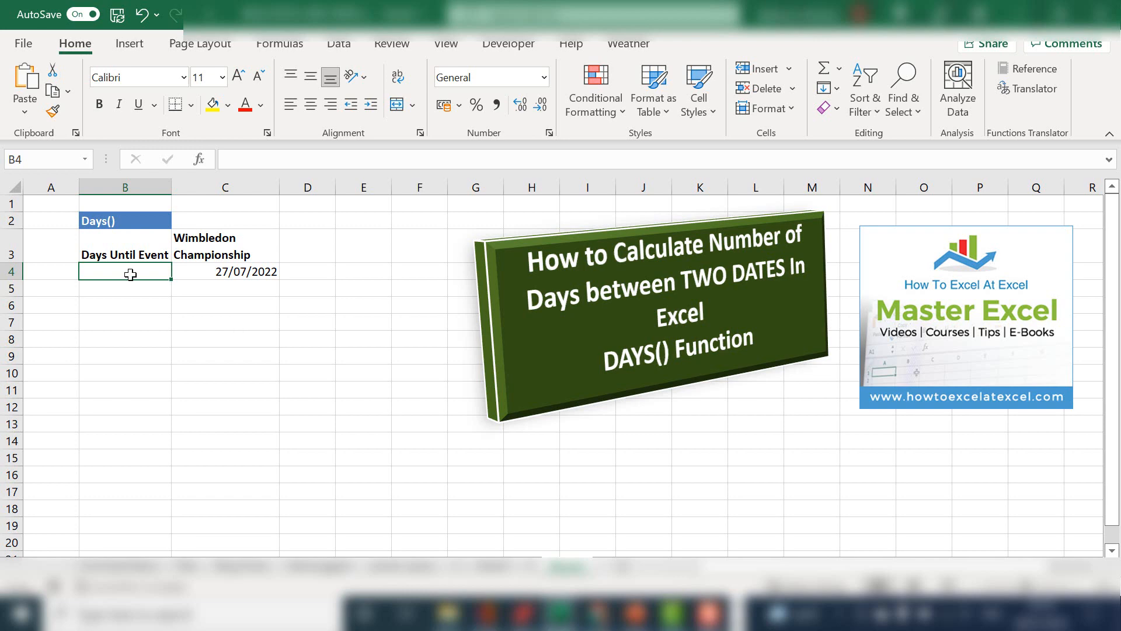
pyautogui.write('=')
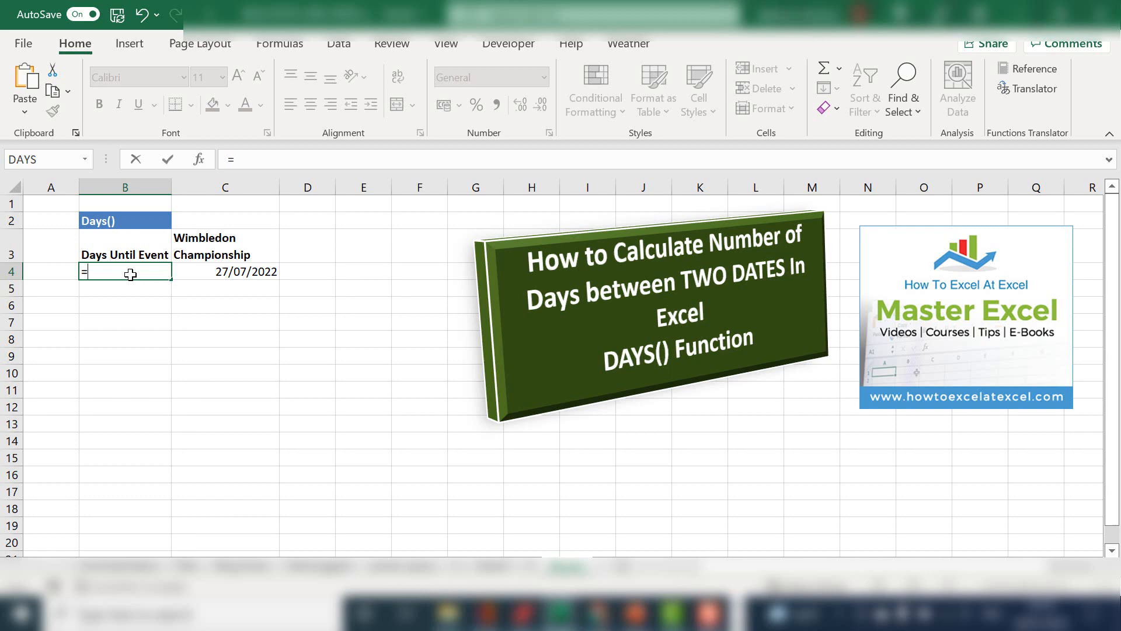
pyautogui.write('DAYS(')
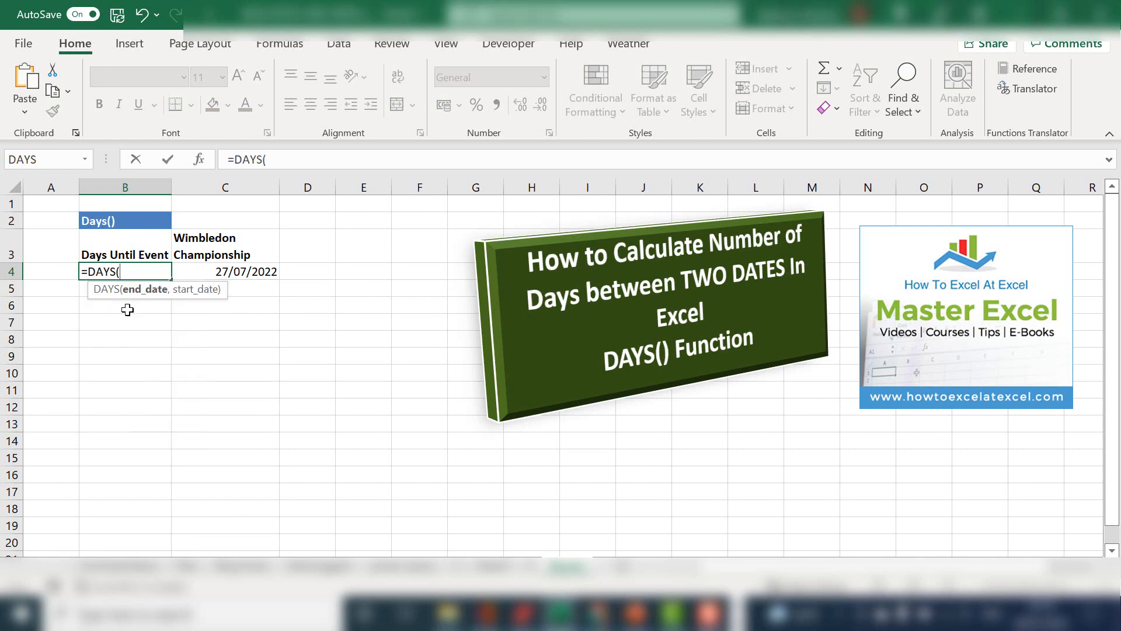
pyautogui.moveTo(131, 316)
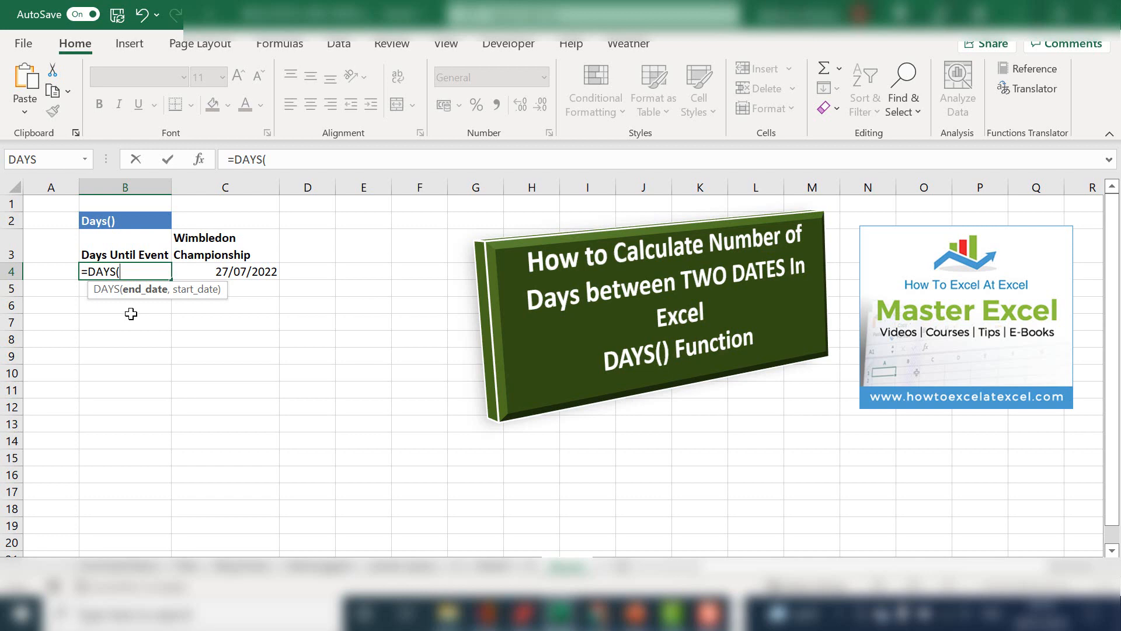
pyautogui.click(224, 271)
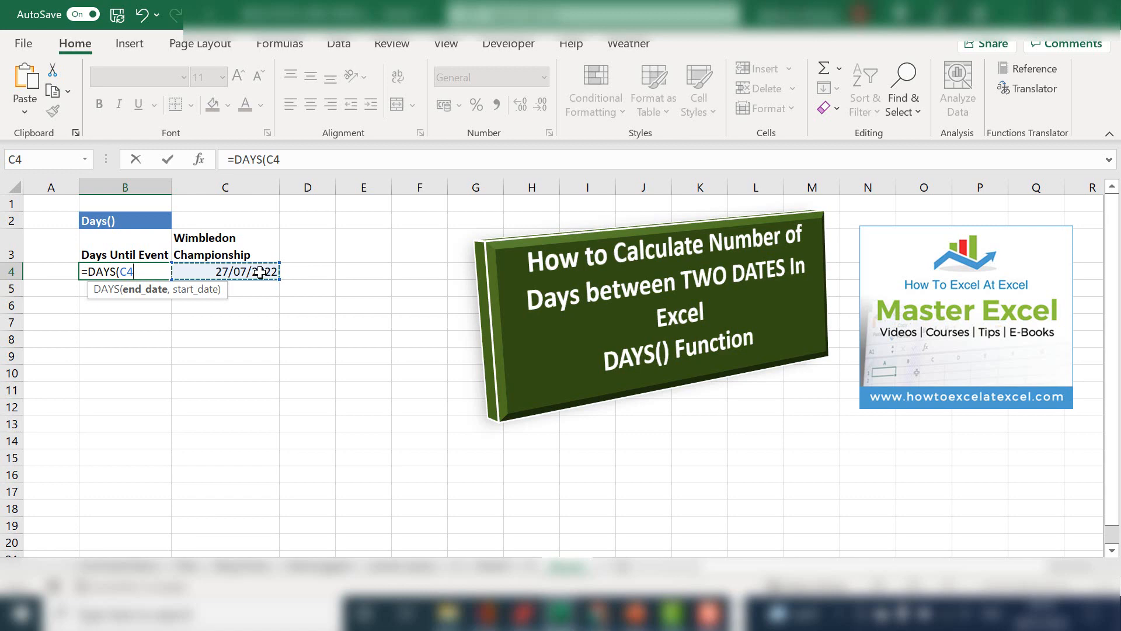
pyautogui.write(',')
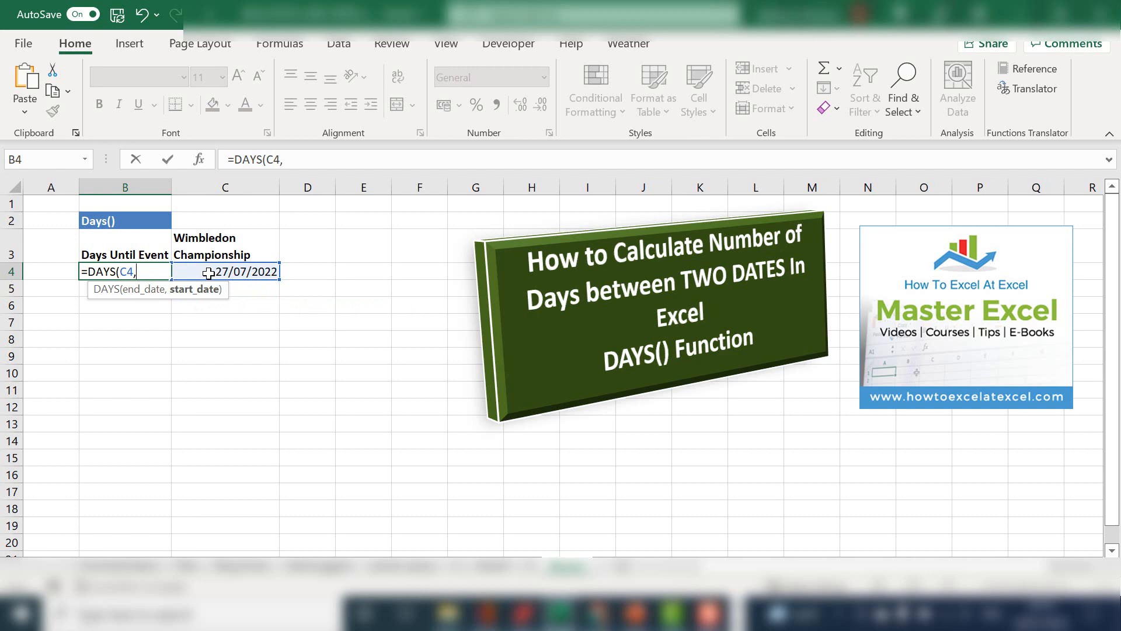
pyautogui.write('TO')
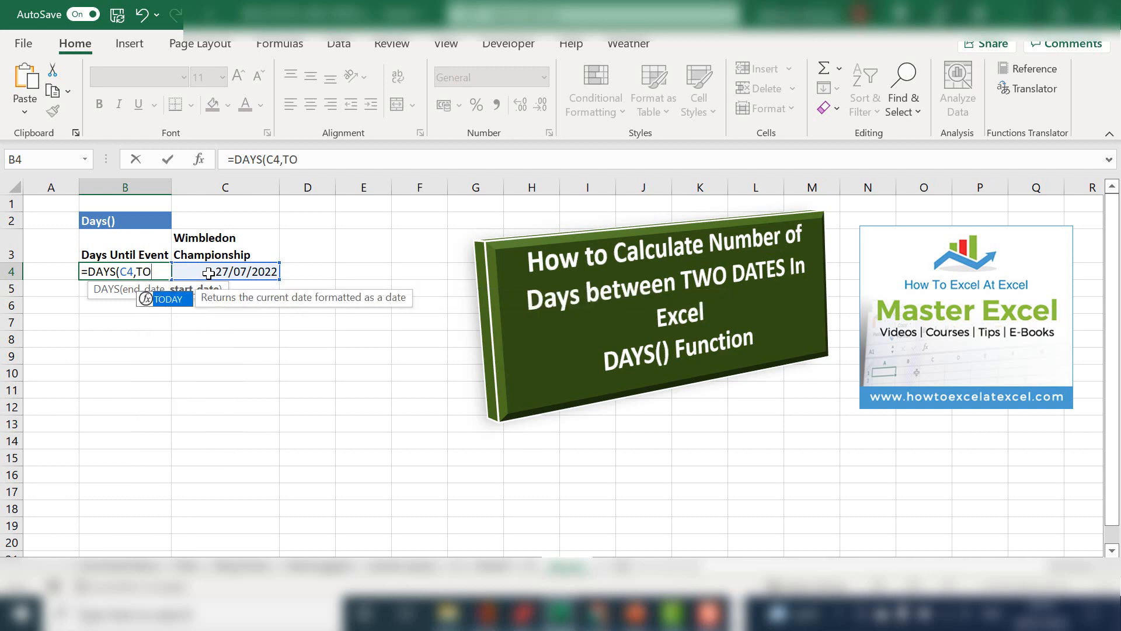
pyautogui.write('DAY')
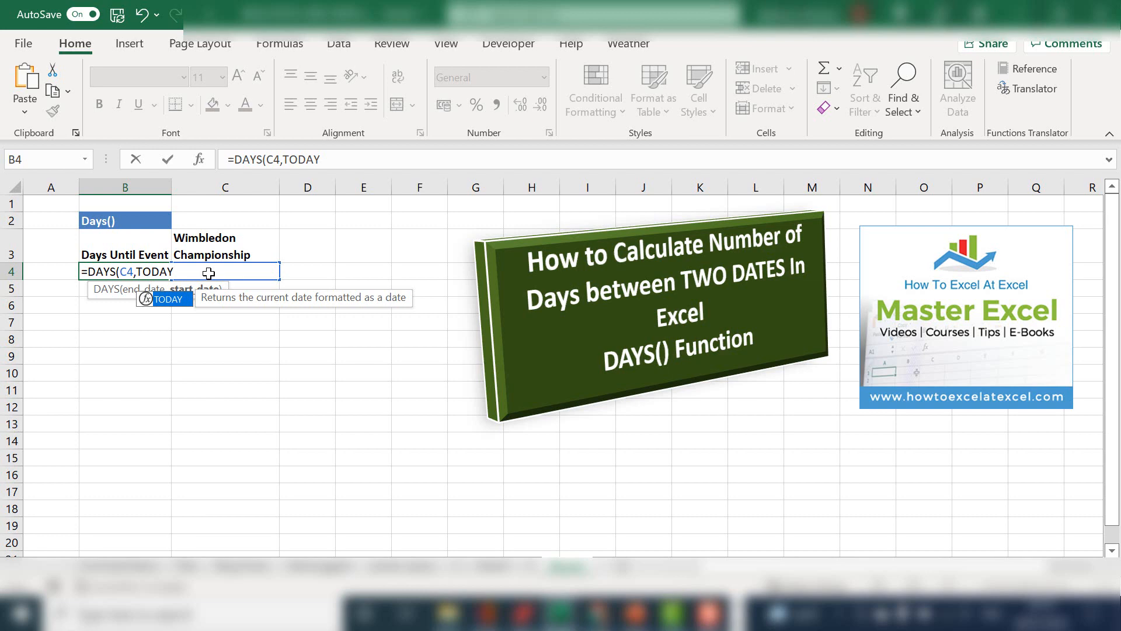
pyautogui.write('()')
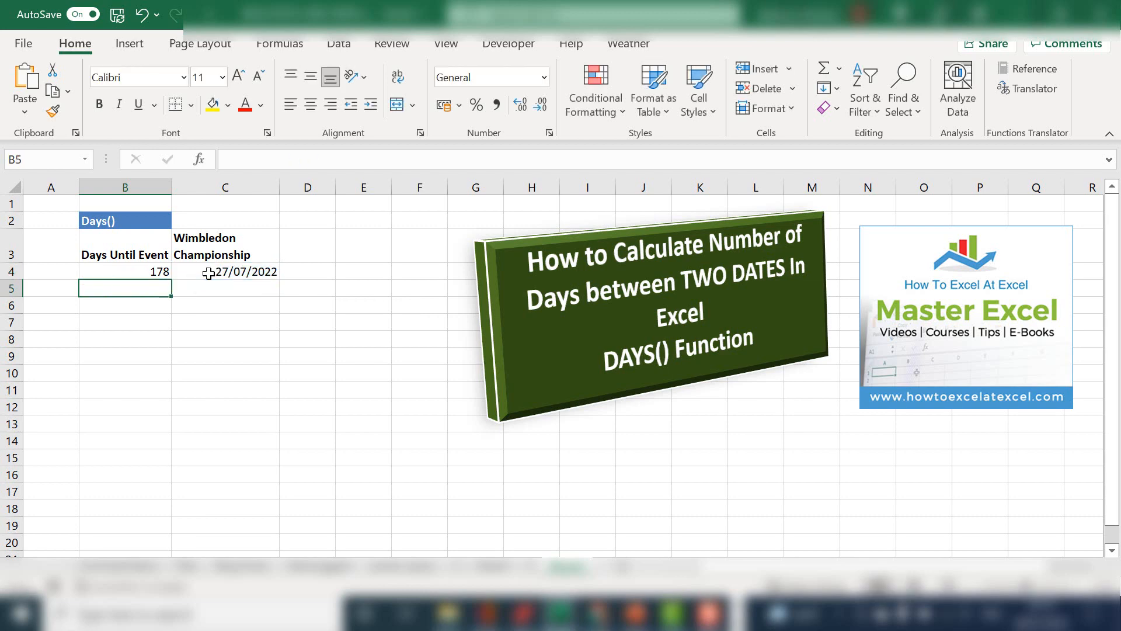
pyautogui.click(125, 271)
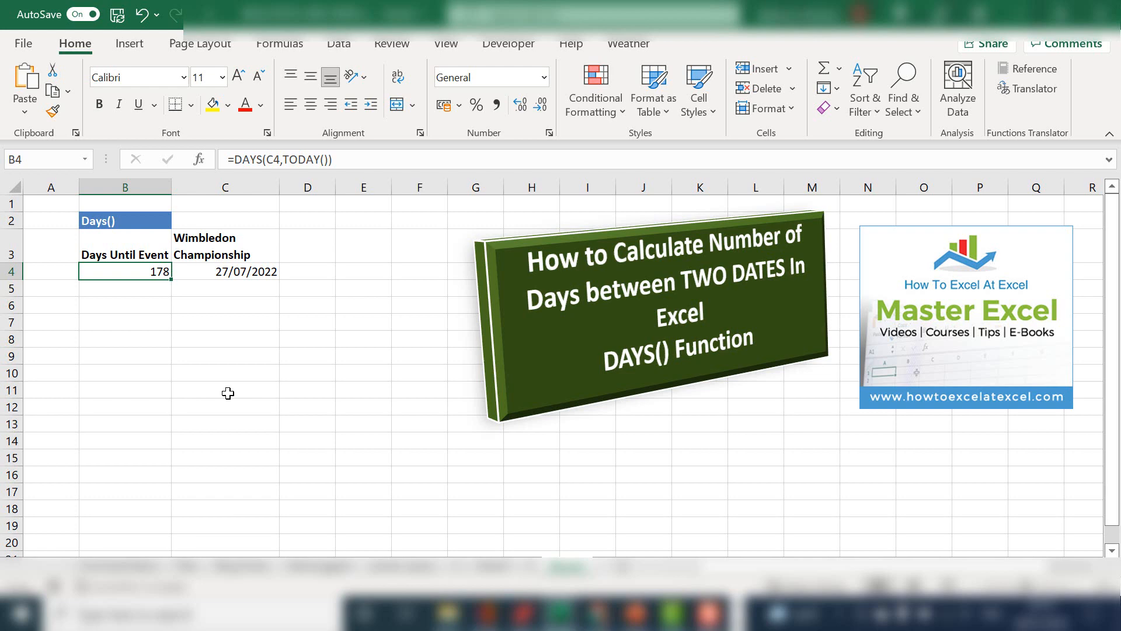
pyautogui.moveTo(152, 317)
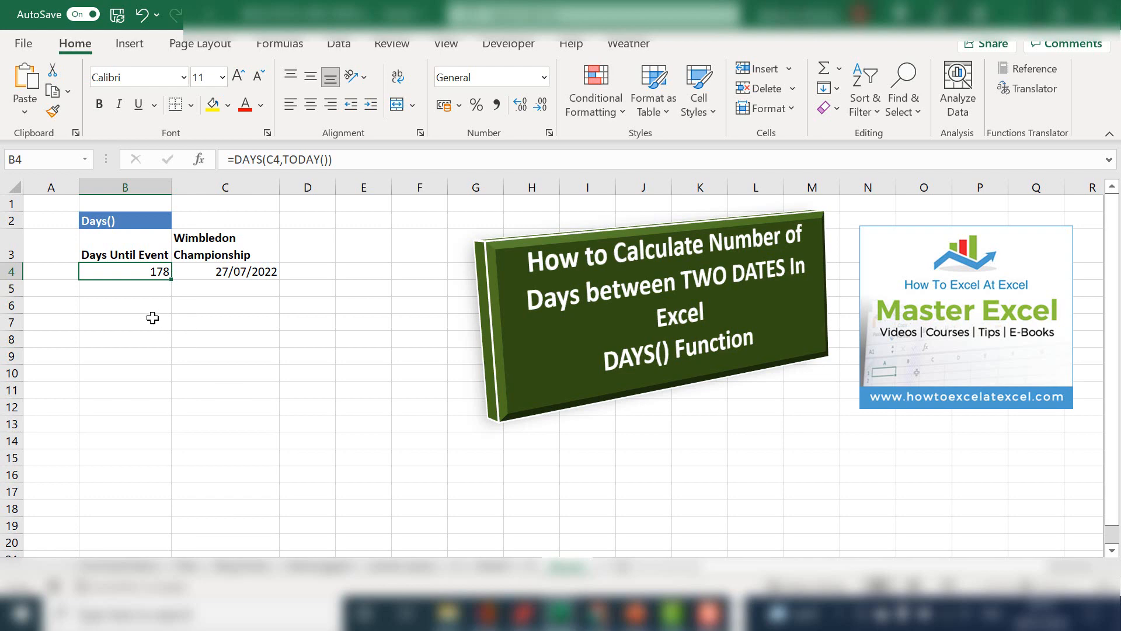
pyautogui.moveTo(130, 271)
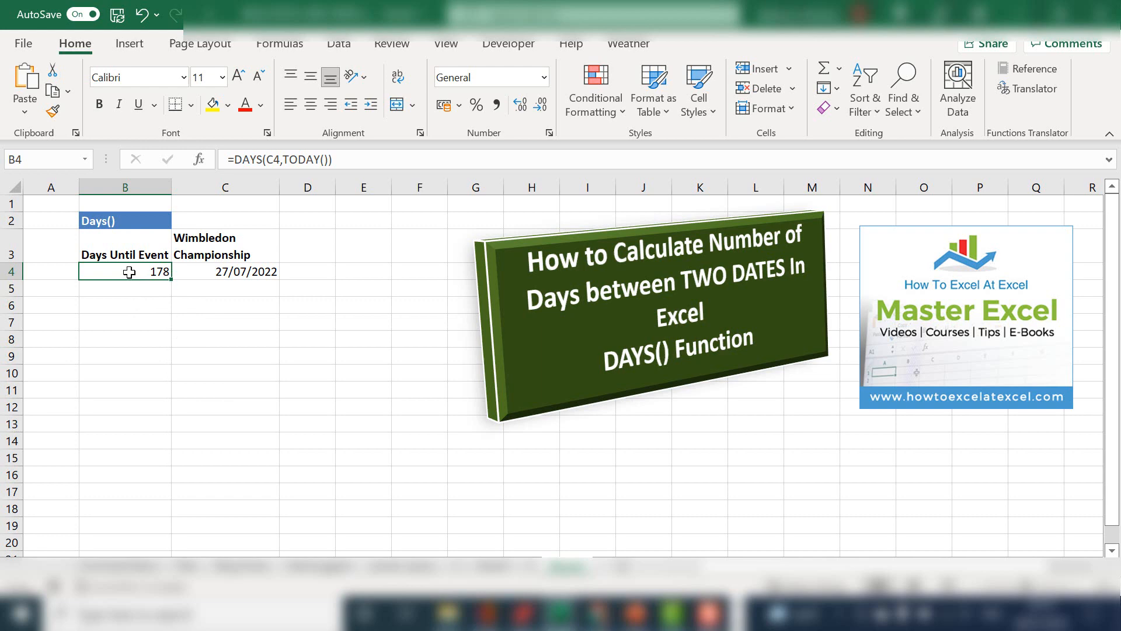
pyautogui.moveTo(296, 212)
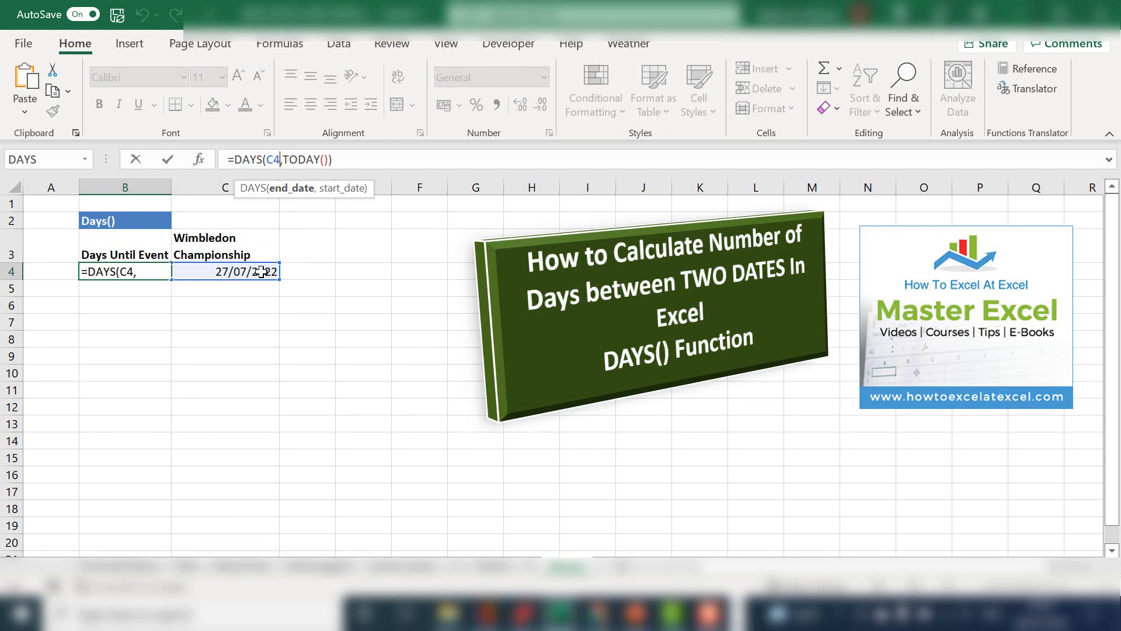
pyautogui.moveTo(270, 198)
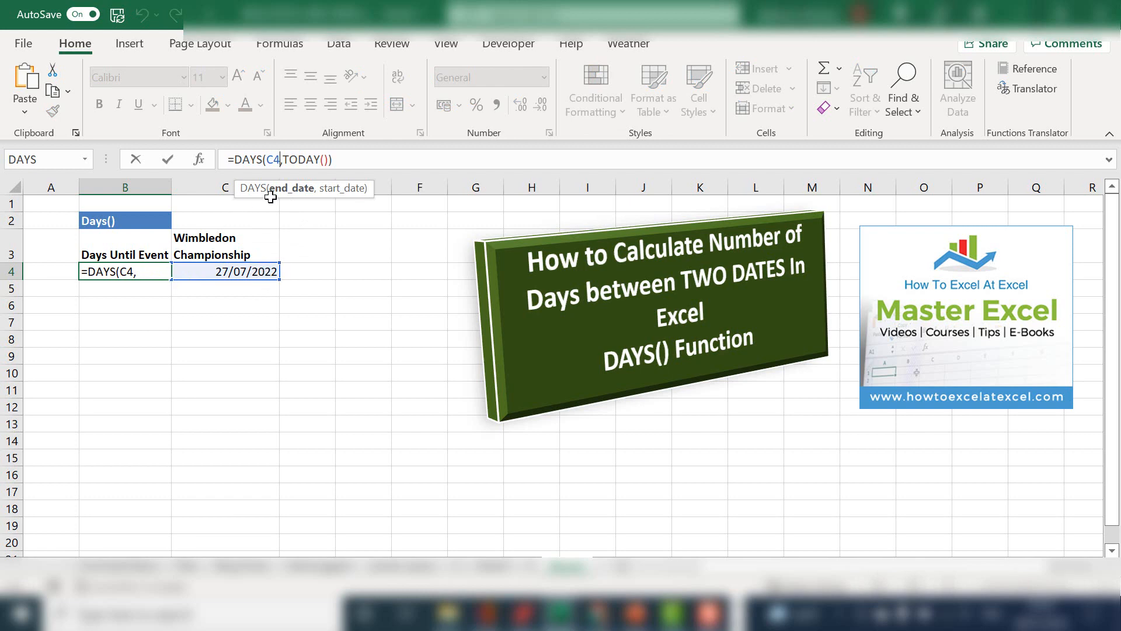
pyautogui.moveTo(461, 424)
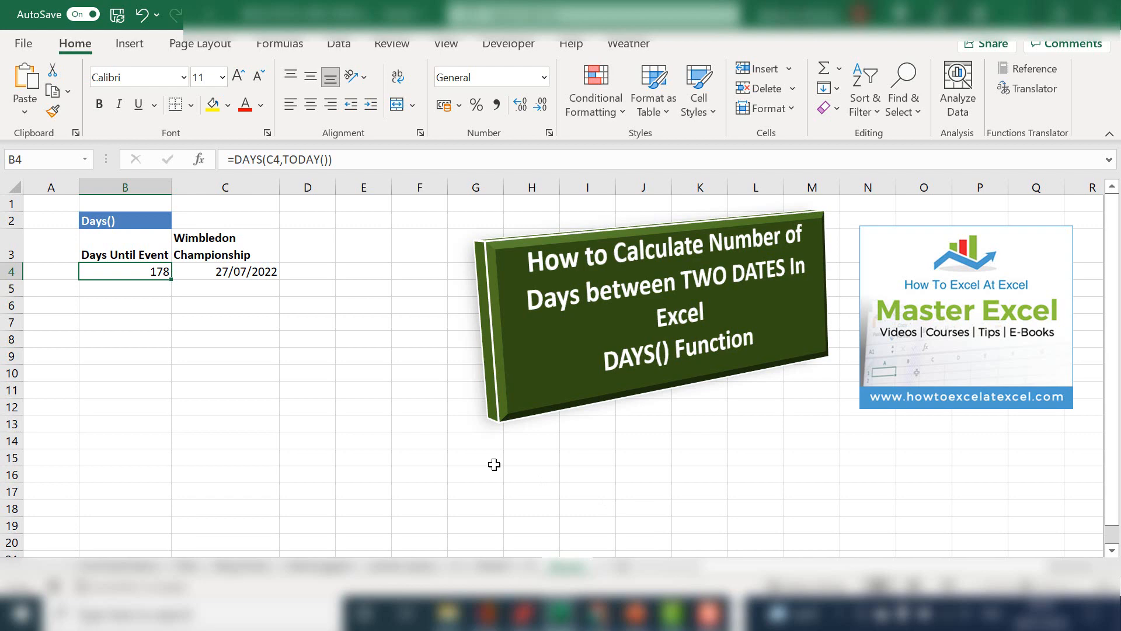
pyautogui.click(224, 305)
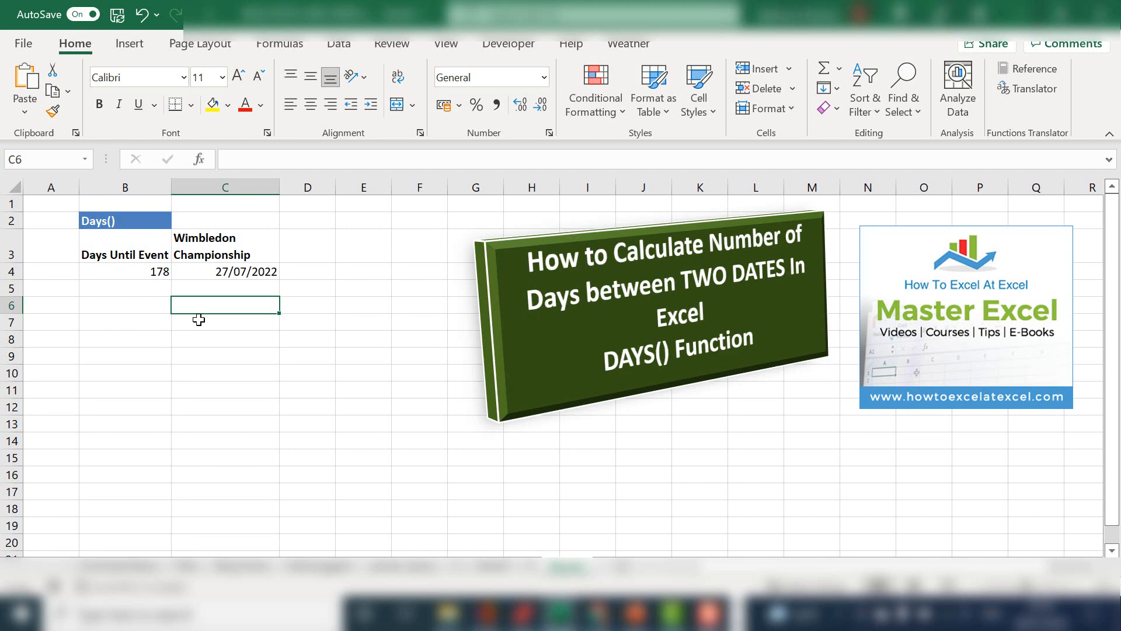
pyautogui.click(125, 272)
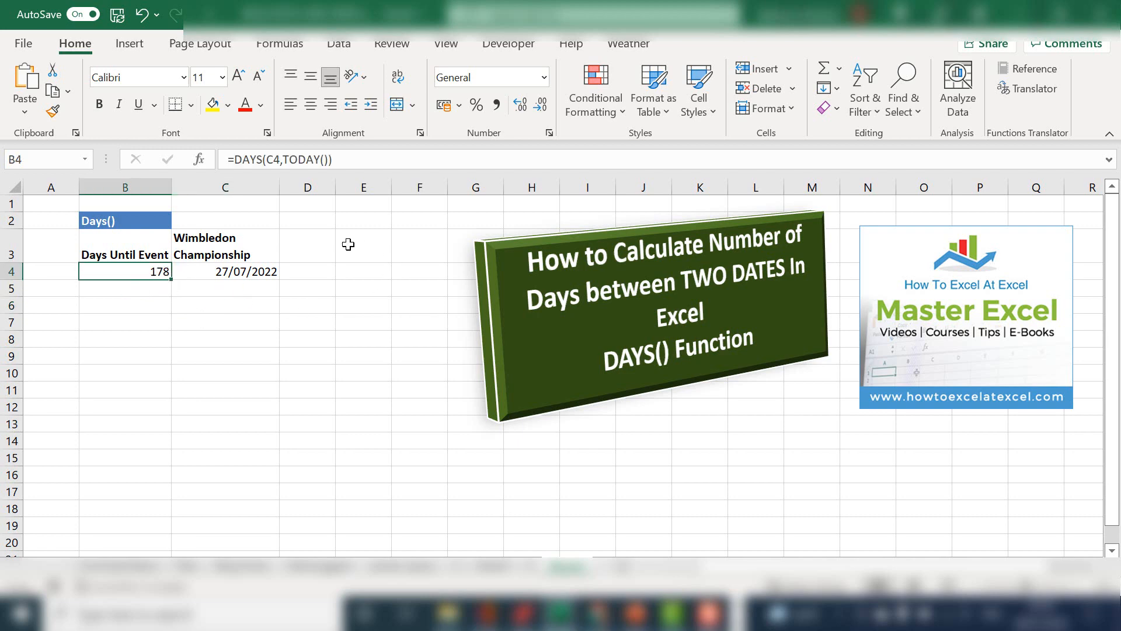
pyautogui.moveTo(343, 240)
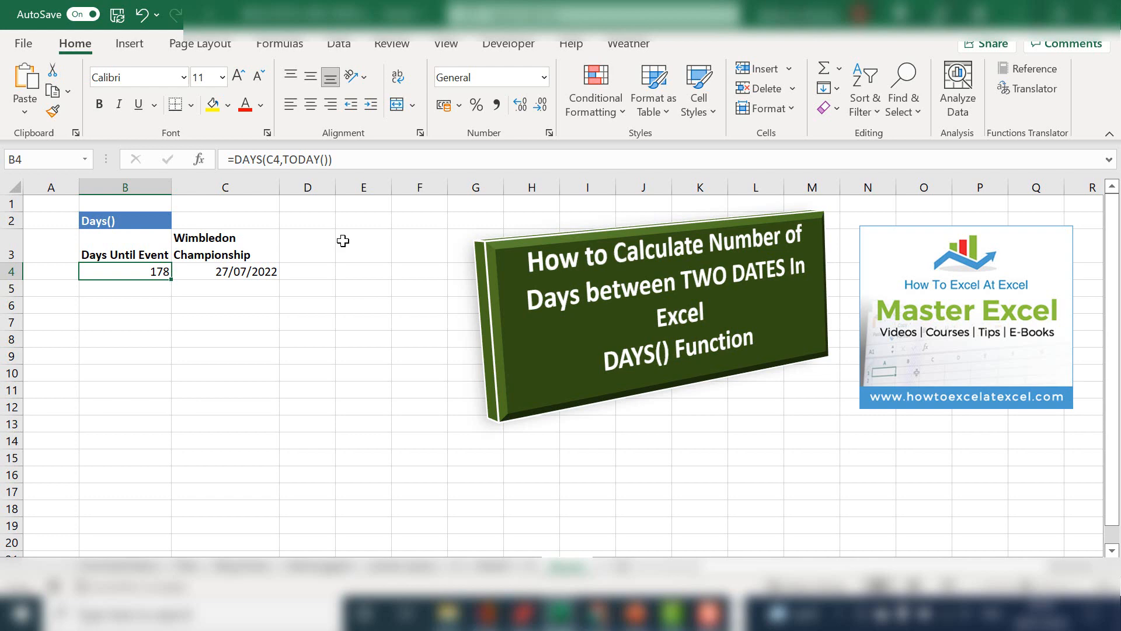
pyautogui.click(224, 271)
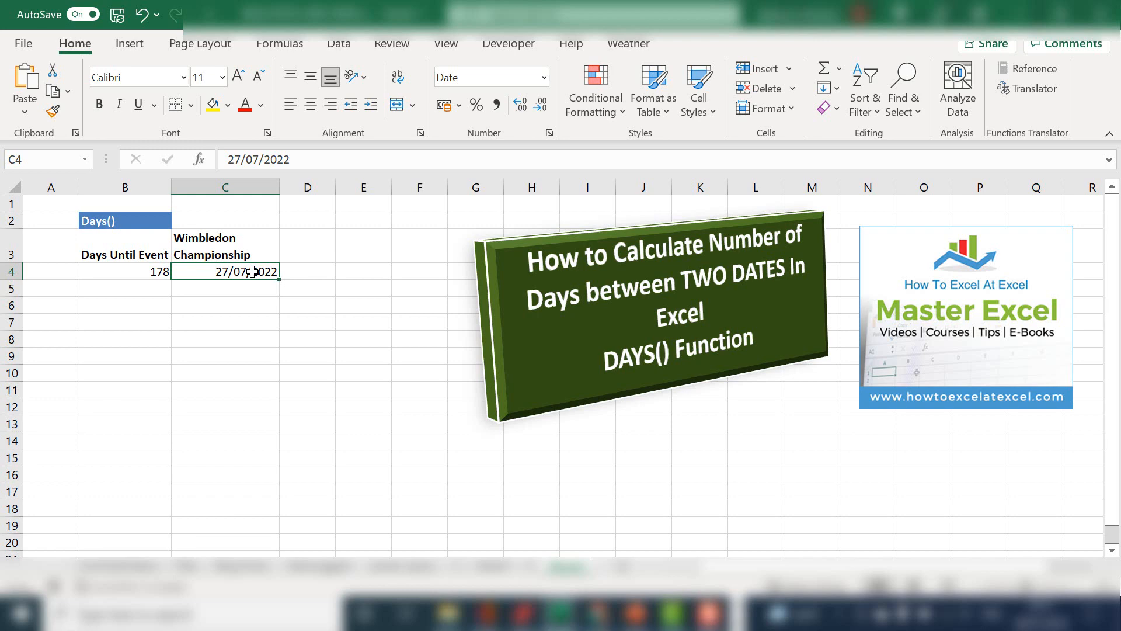
pyautogui.moveTo(156, 514)
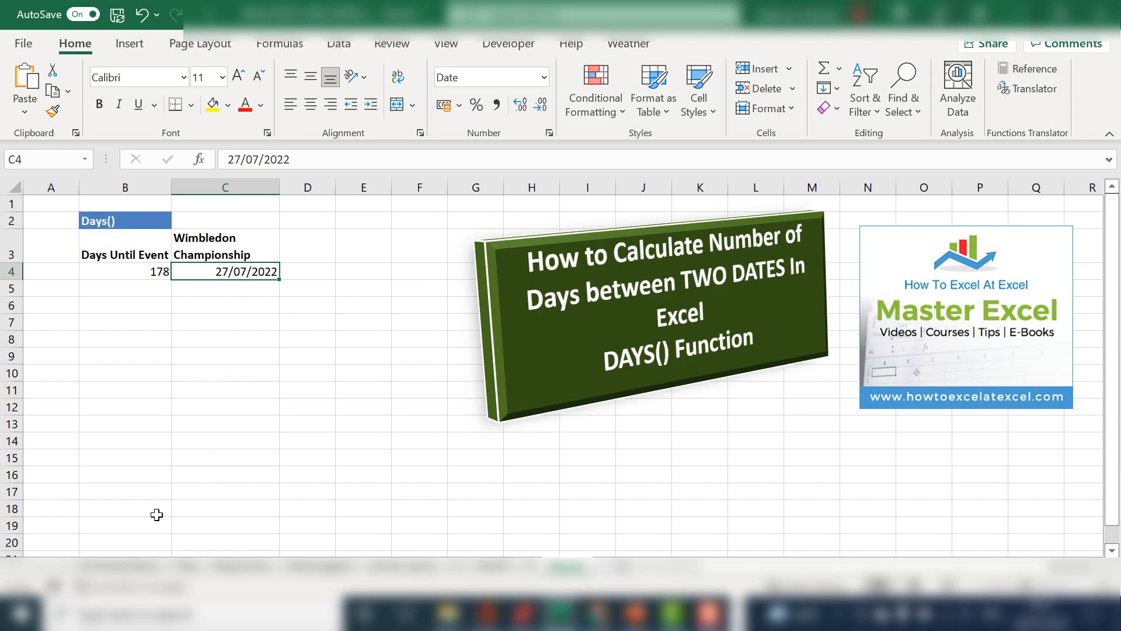